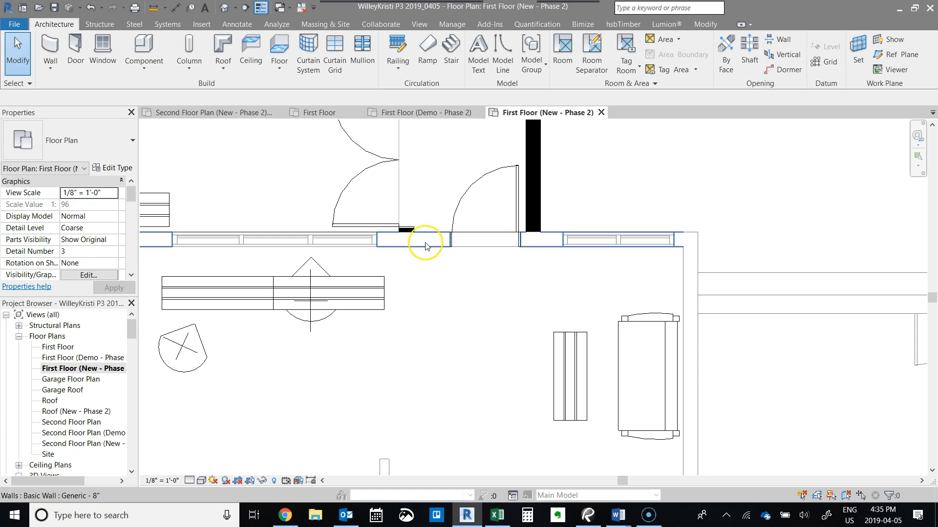
mouse_move(426, 246)
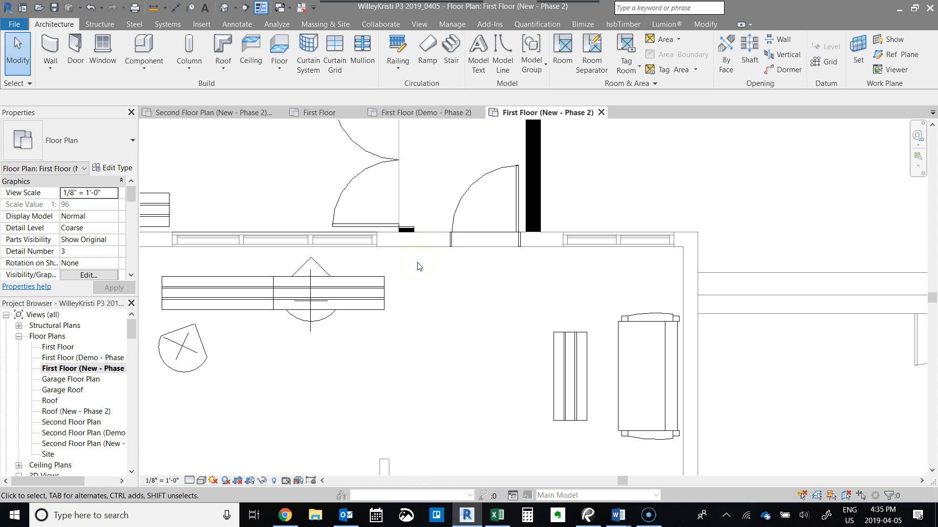
Step: Split the exterior wall at the door's edge and at the far end of the stretch, then select the new segment beside the door
click(365, 291)
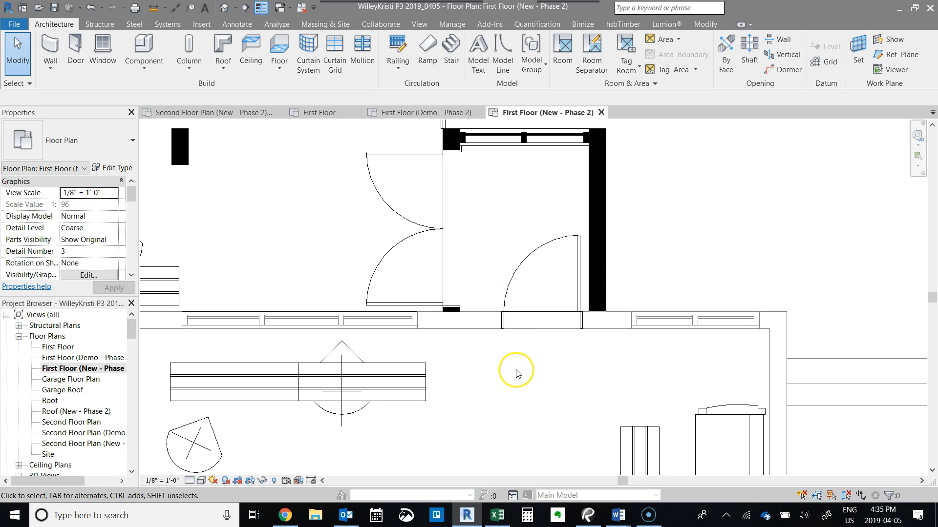
mouse_move(474, 286)
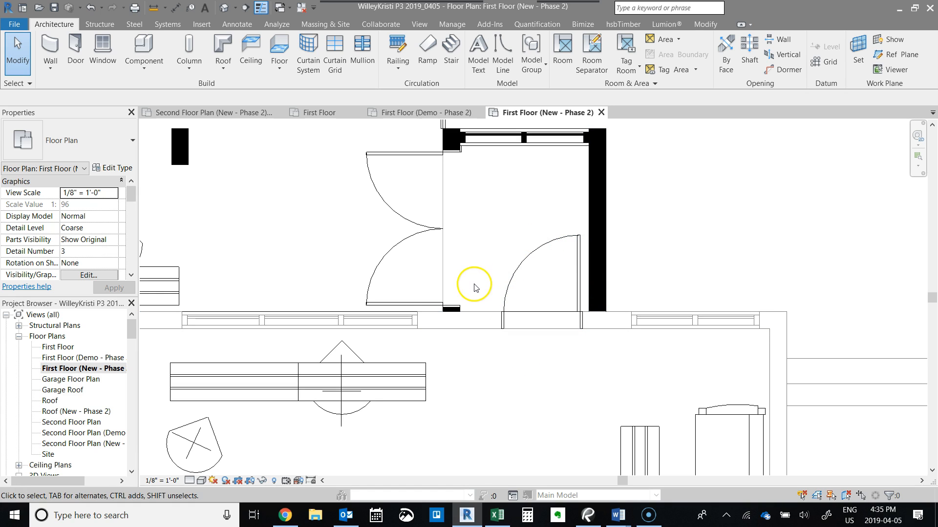
mouse_move(455, 342)
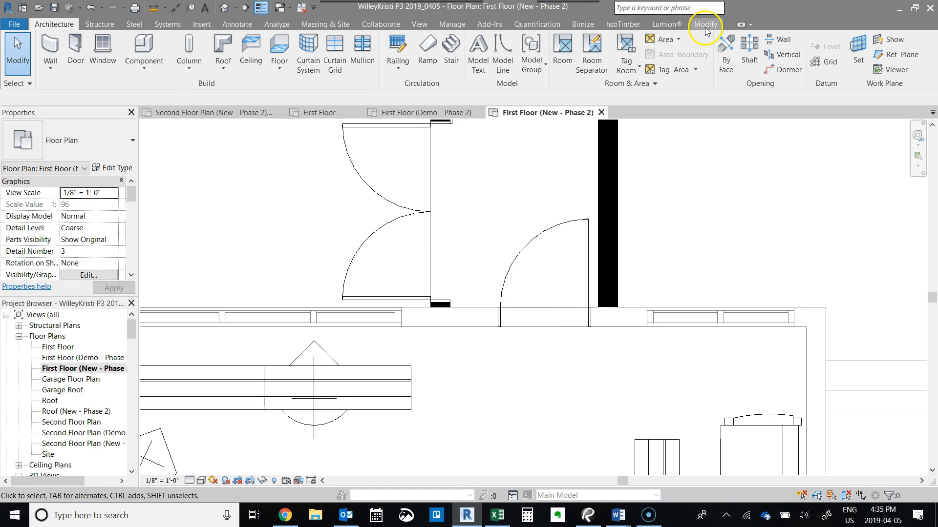
click(706, 23)
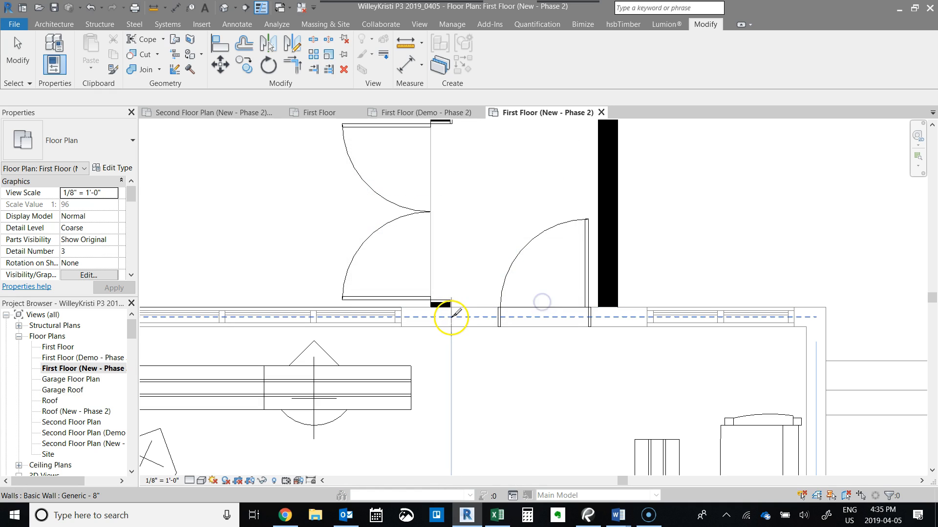
click(312, 38)
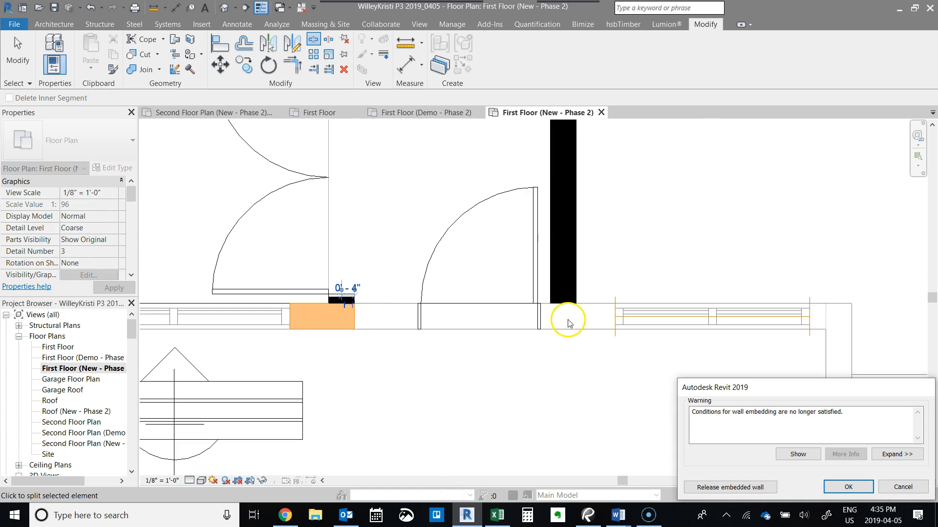
click(847, 487)
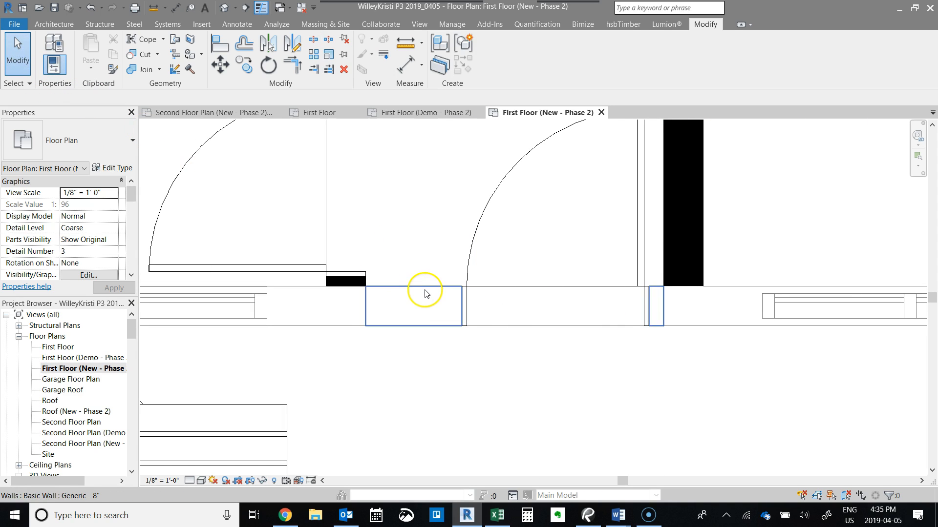
click(412, 293)
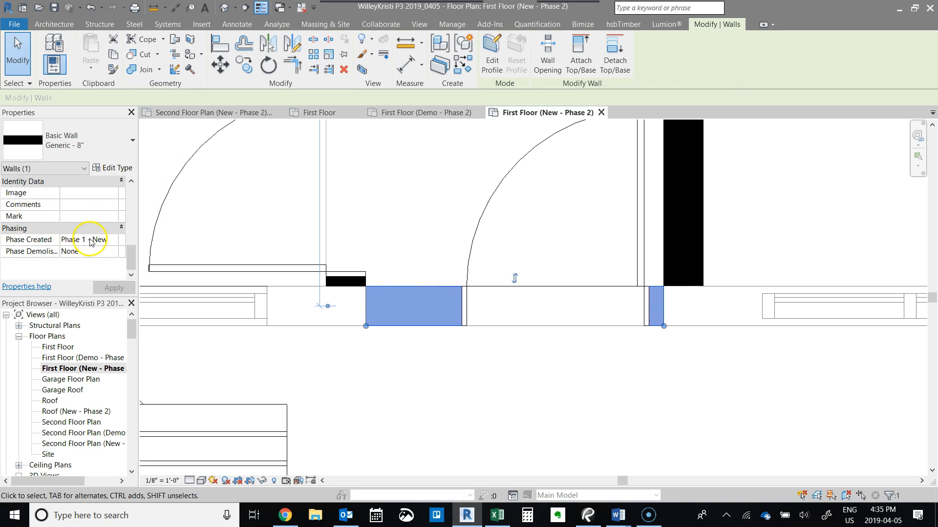
Step: Set the wall segment's Phase Created to Existing and Phase Demolished to Phase 1 - New, accepting the door-cut warning
click(113, 240)
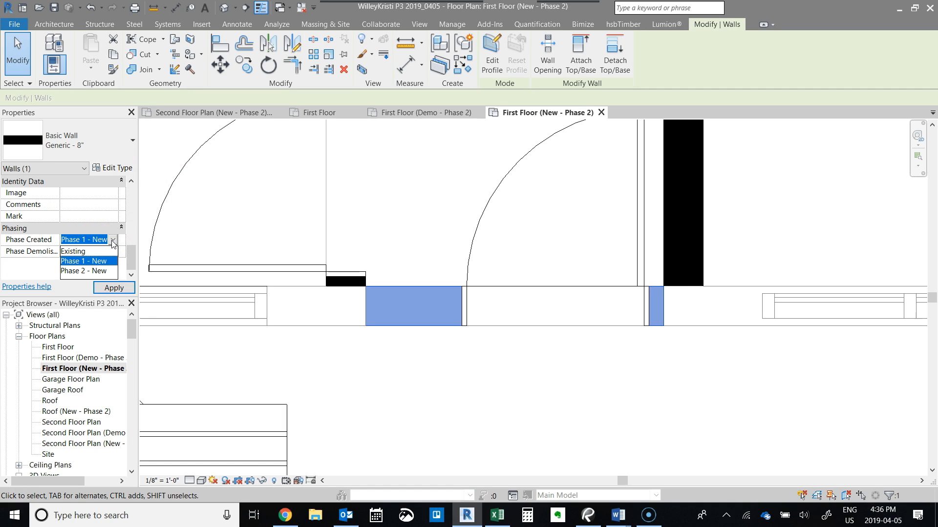
mouse_move(103, 254)
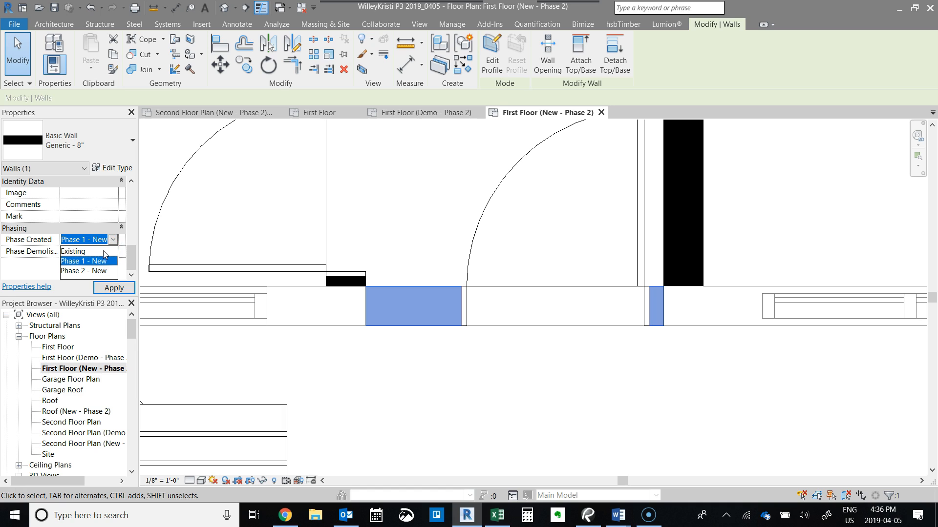
click(112, 251)
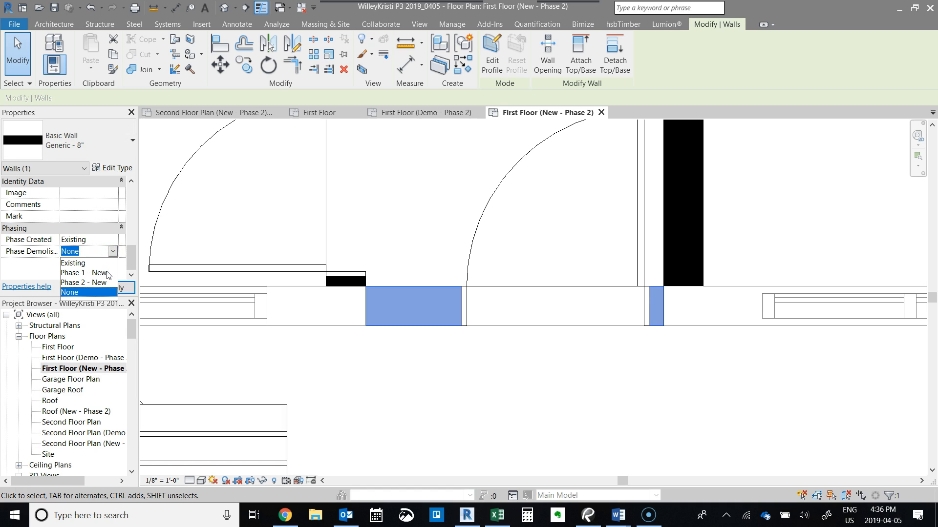
click(82, 272)
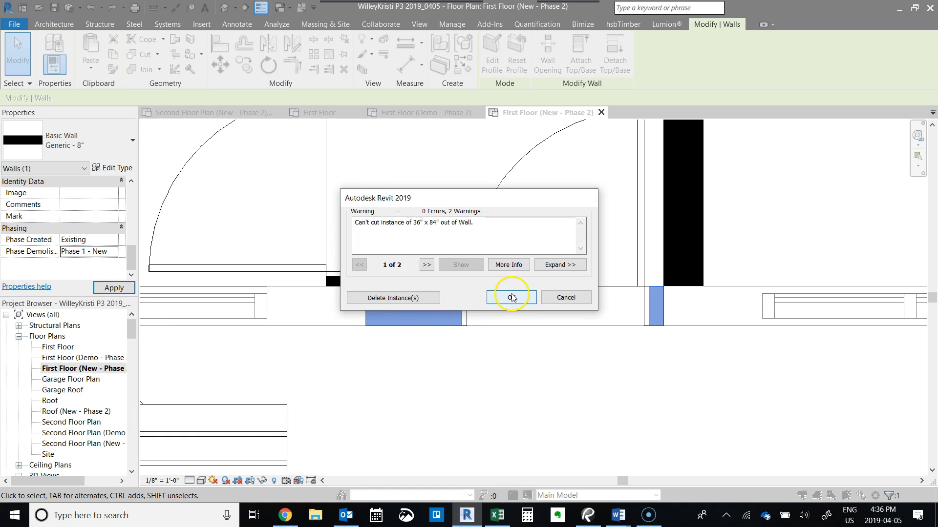
click(509, 297)
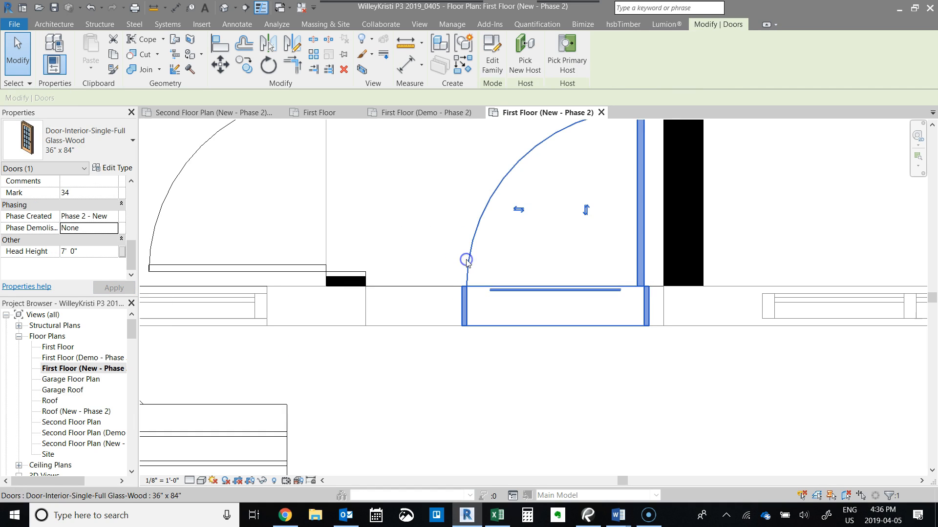
Step: Set the 36" x 84" interior door's Phase Created to Existing and apply it
click(111, 216)
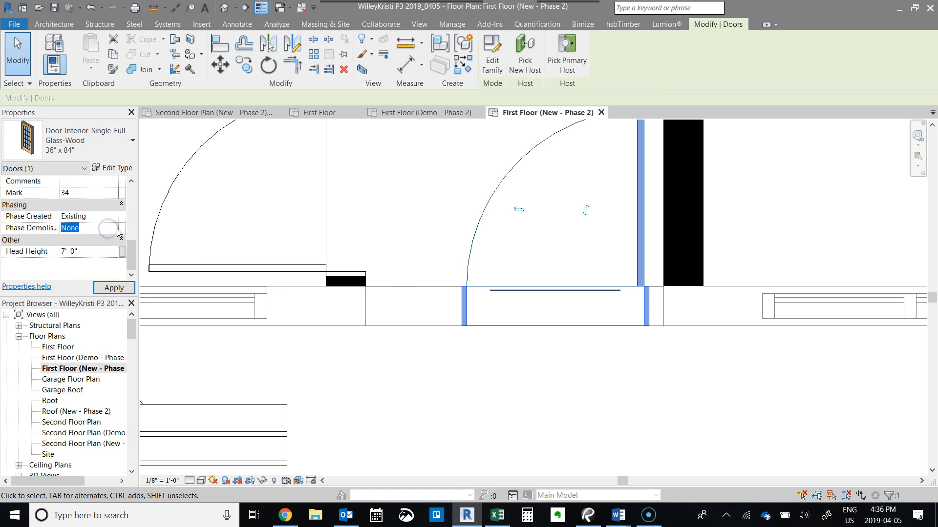
click(90, 227)
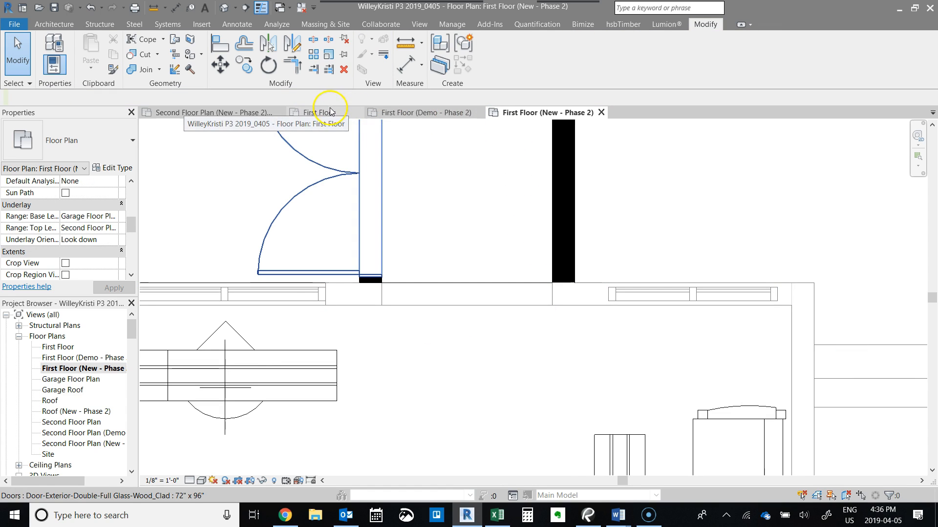
click(422, 113)
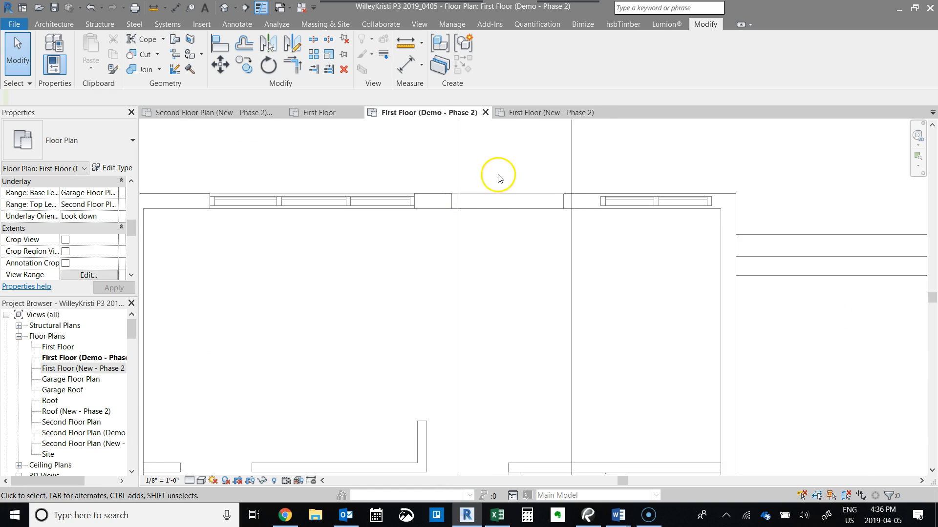
click(544, 112)
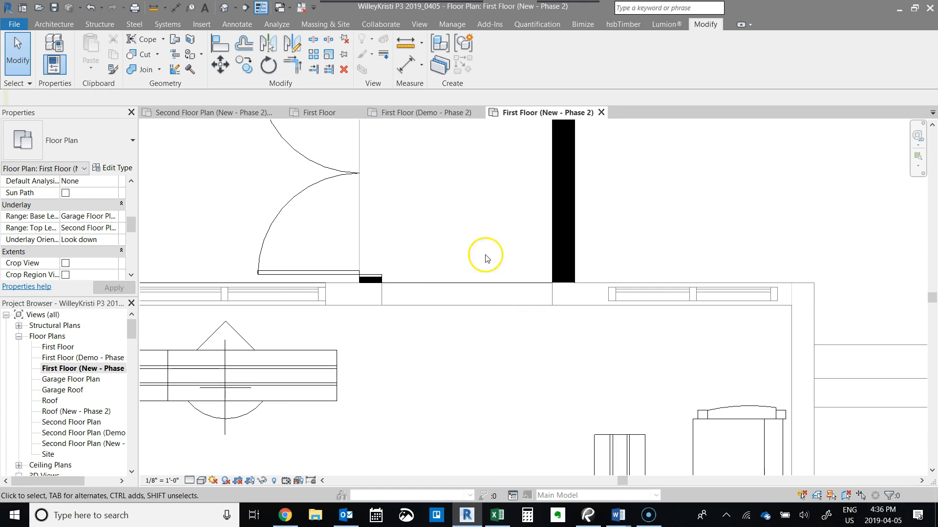
click(475, 290)
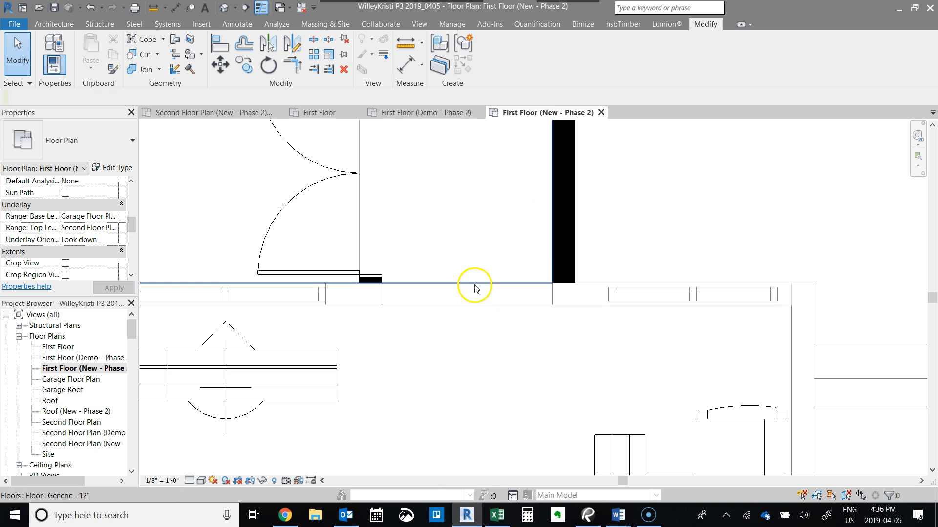
click(457, 306)
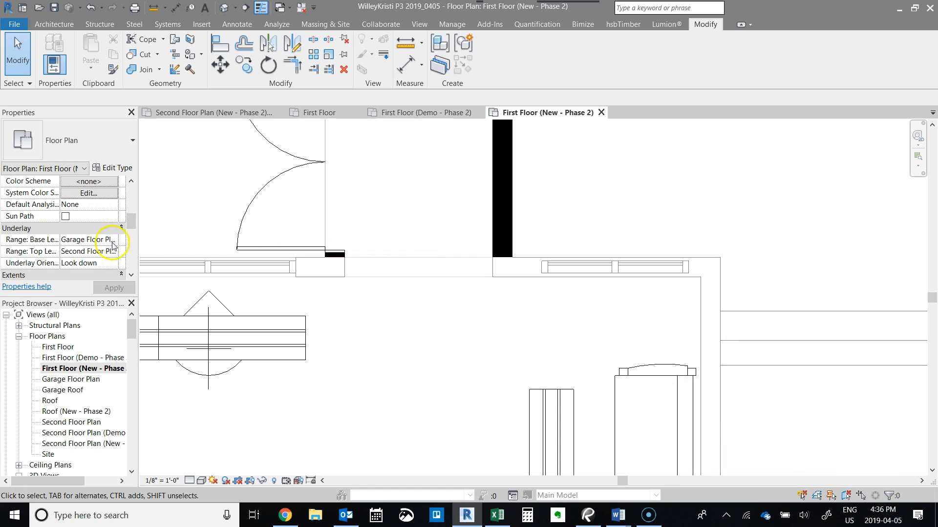
Step: Set the First Floor plan's underlay Range: Base Level to None
click(114, 239)
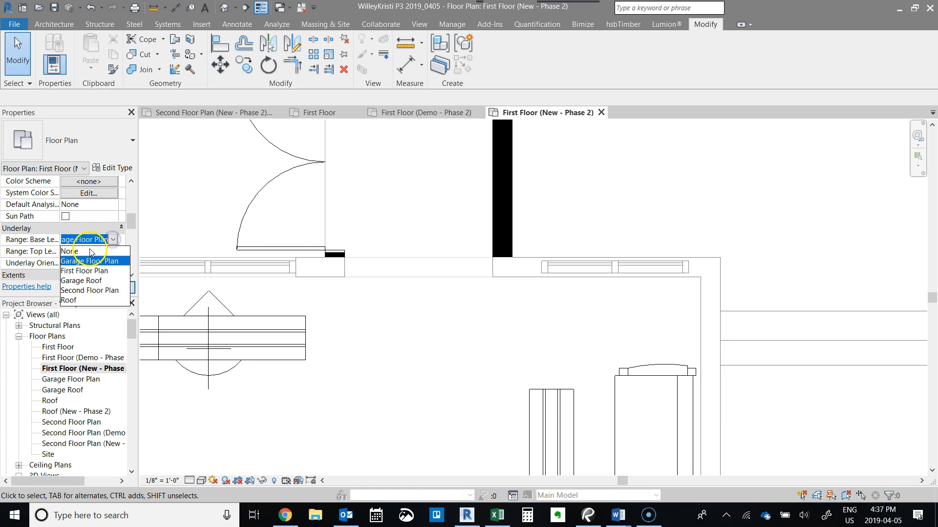
click(68, 251)
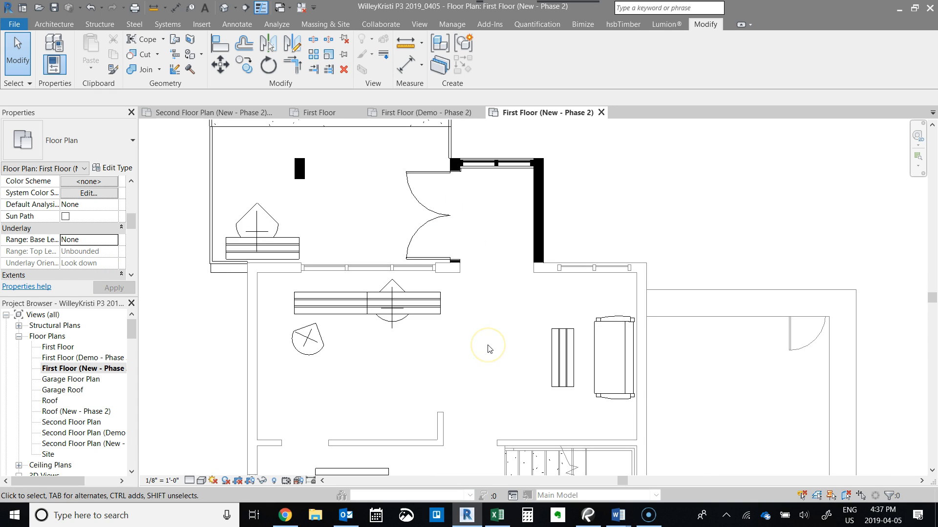
mouse_move(488, 349)
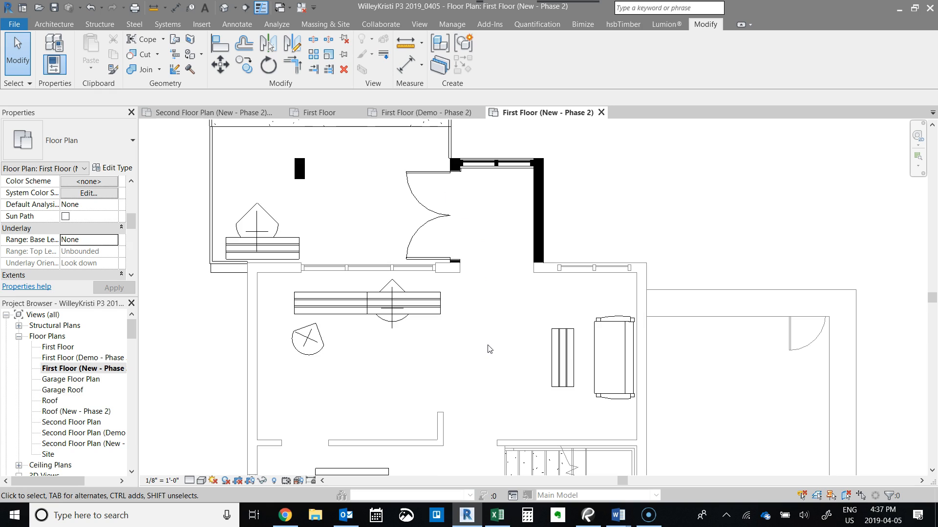